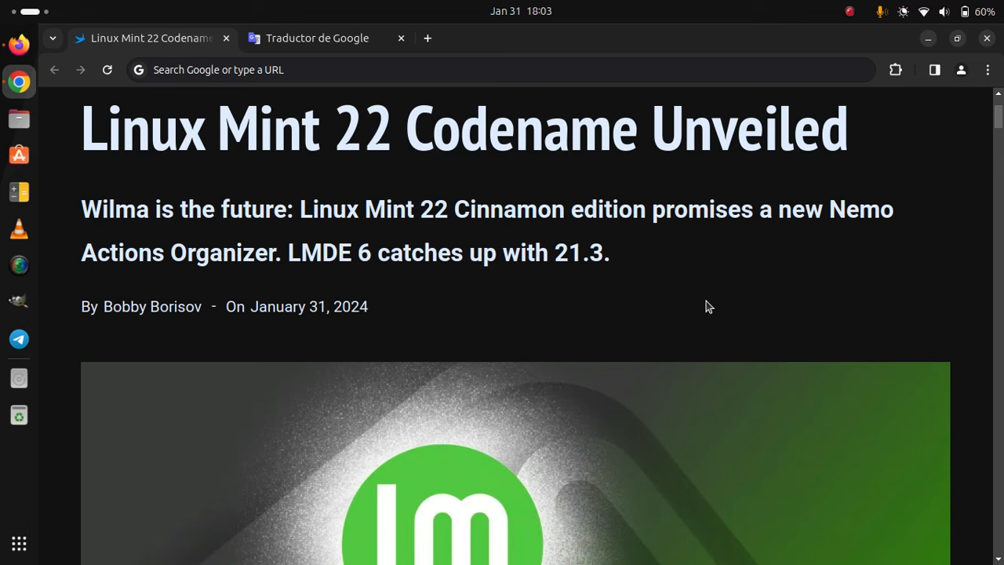
Step: Focus the article page and move down past the title and byline to the Wilma banner
{"action": "left_click", "coordinate": [502, 69]}
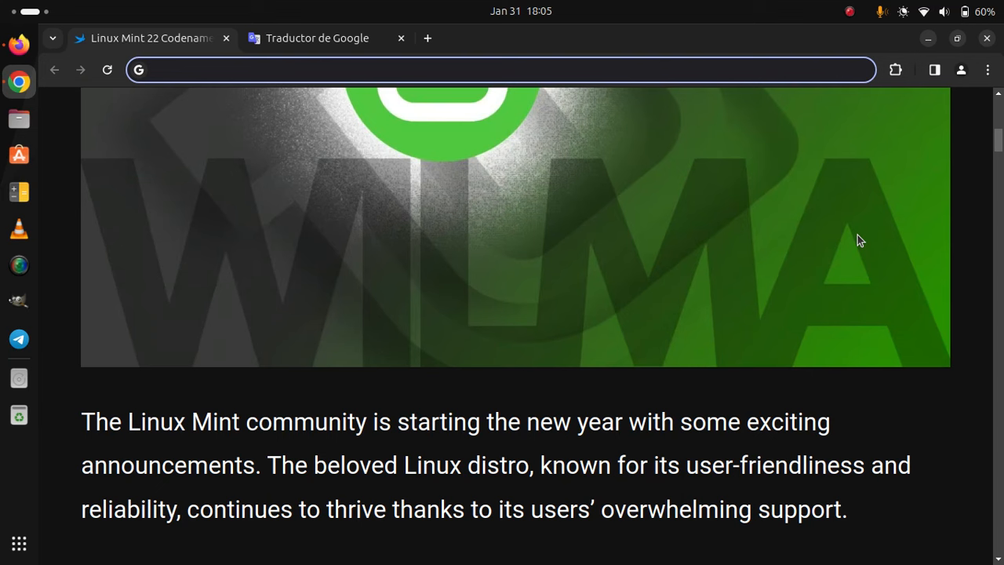
Step: Scroll down to reveal the second paragraph about December and January donors
{"action": "scroll", "scroll_direction": "down", "scroll_amount": 3}
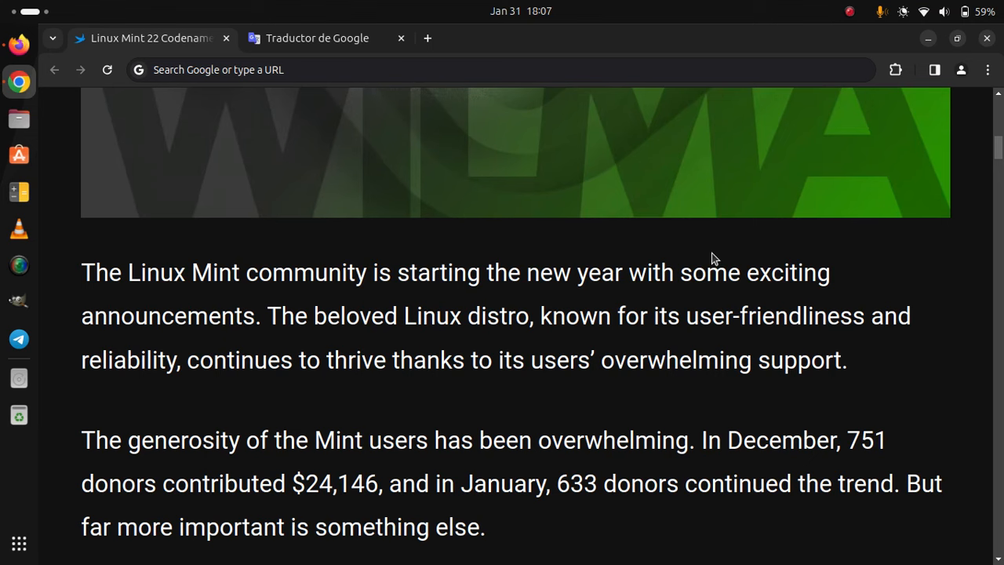
Step: Scroll down to the Nemo Actions Organizer screenshot credited to Linux Mint
{"action": "scroll", "scroll_direction": "down", "scroll_amount": 3}
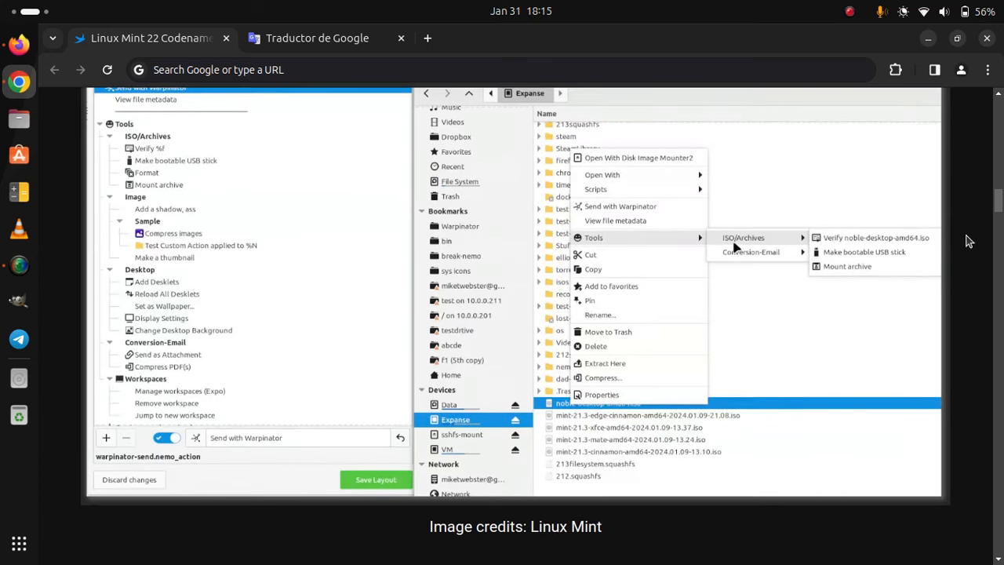
Step: Scroll past the screenshot to the 'Ease of Upgrade for 20.3's Users' heading and paragraph
{"action": "scroll", "scroll_direction": "down", "scroll_amount": 3}
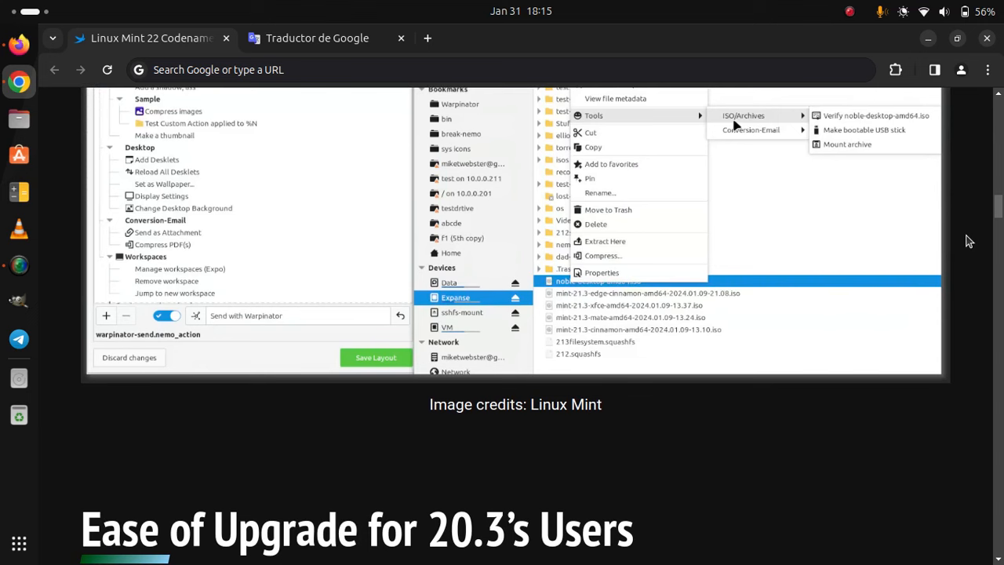
{"action": "scroll", "scroll_direction": "down", "scroll_amount": 3}
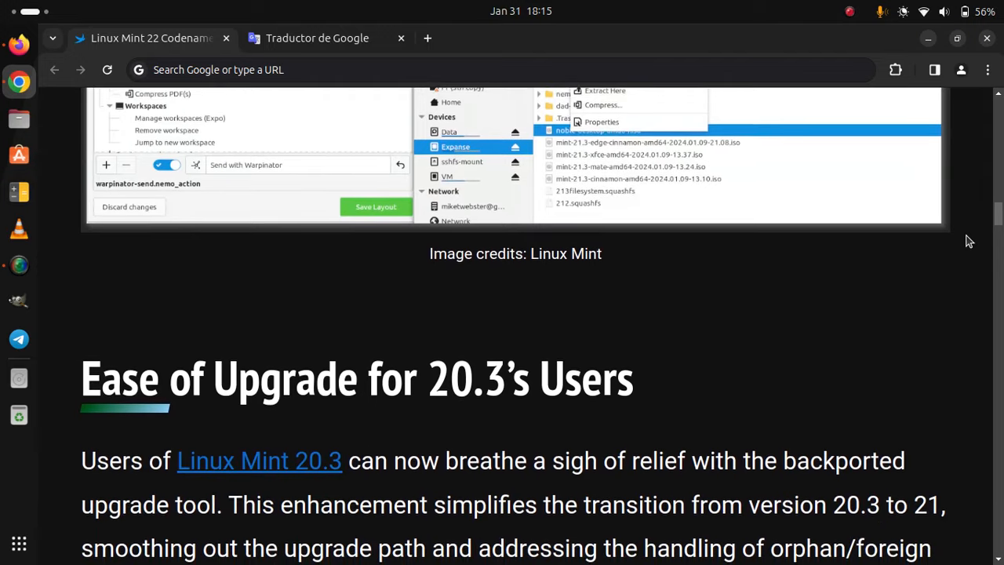
{"action": "scroll", "scroll_direction": "down", "scroll_amount": 3}
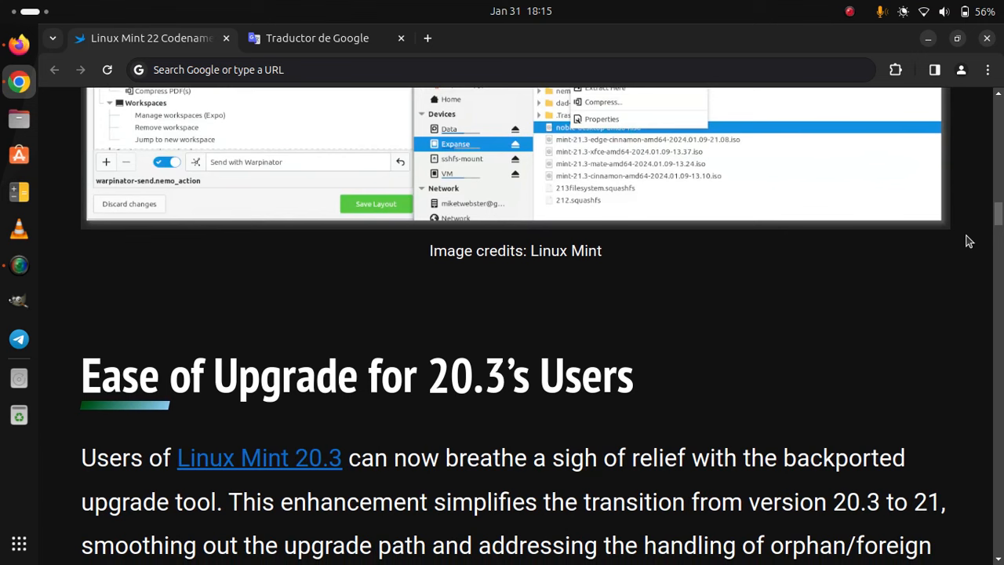
{"action": "scroll", "scroll_direction": "down", "scroll_amount": 3}
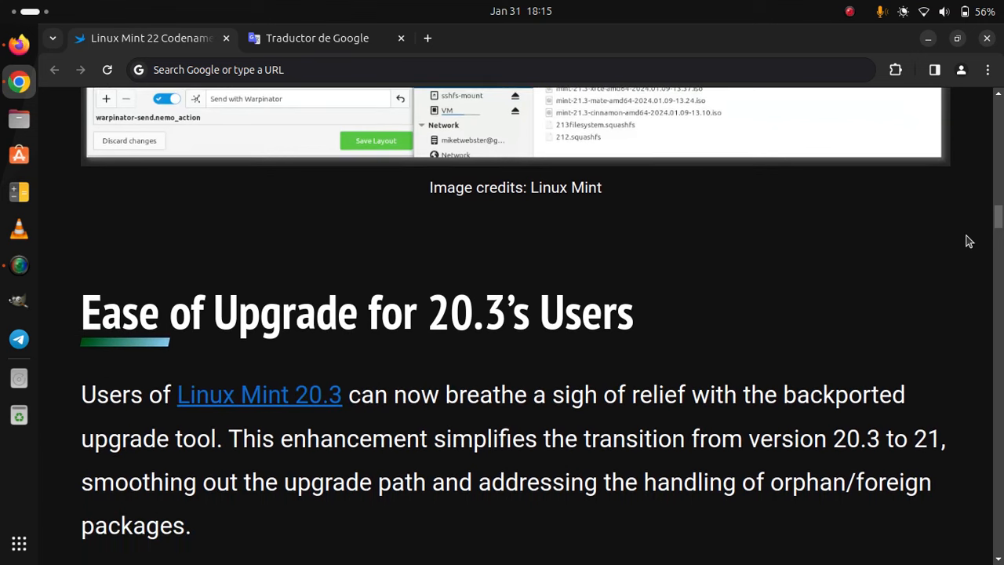
{"action": "mouse_move", "coordinate": [854, 310]}
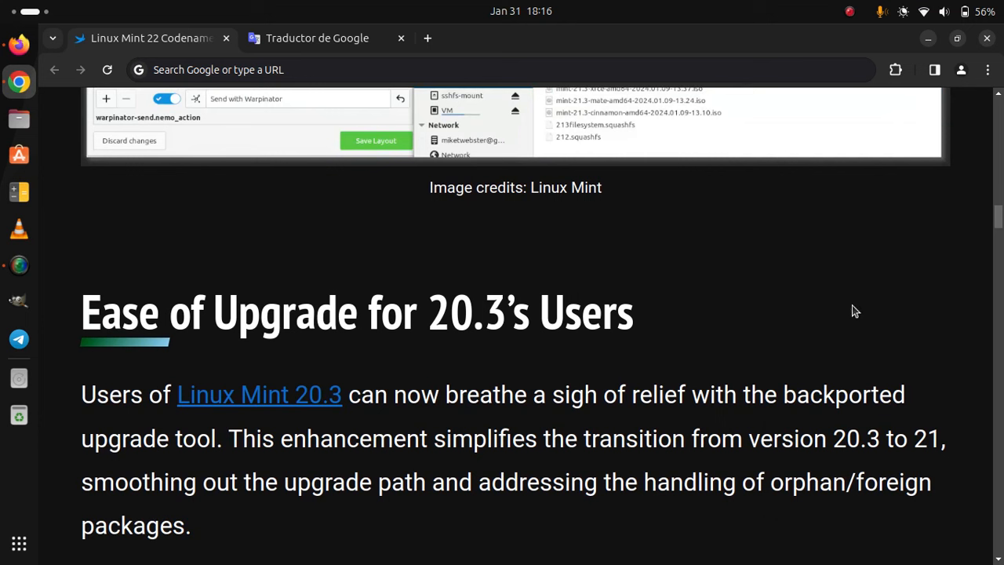